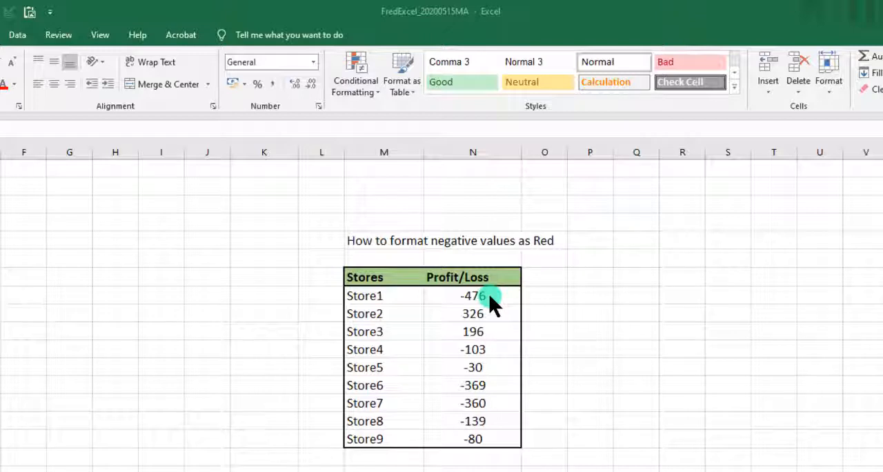
pyautogui.moveTo(462, 320)
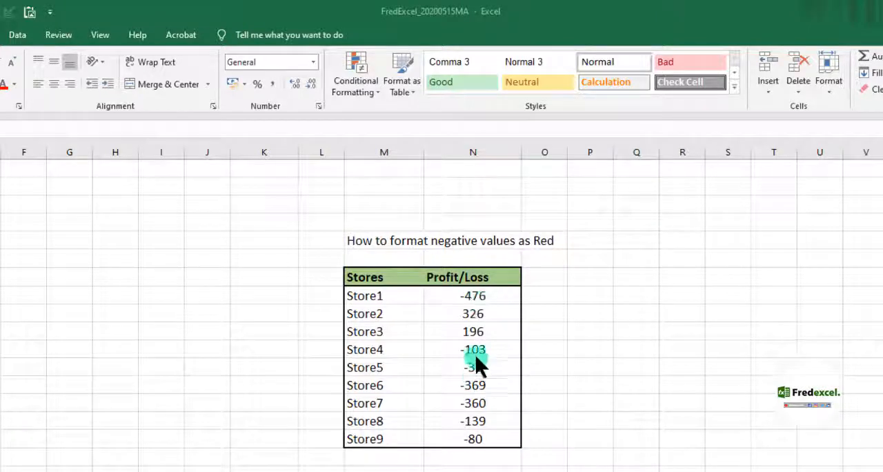
pyautogui.moveTo(476, 324)
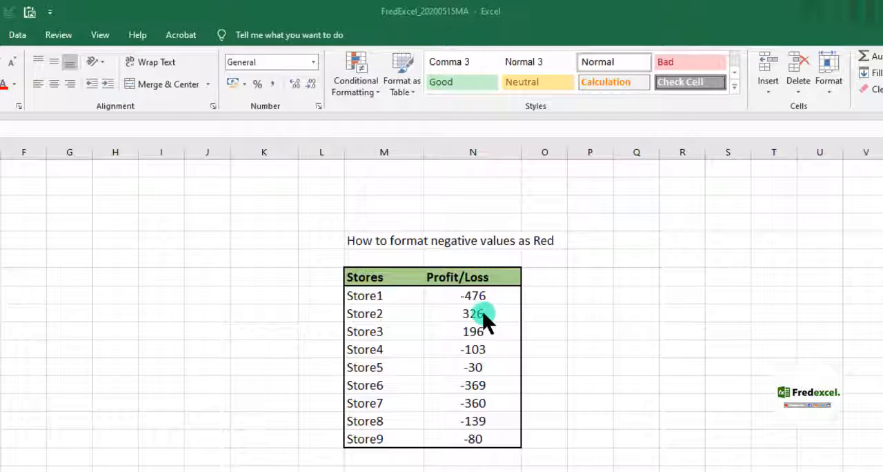
pyautogui.moveTo(483, 334)
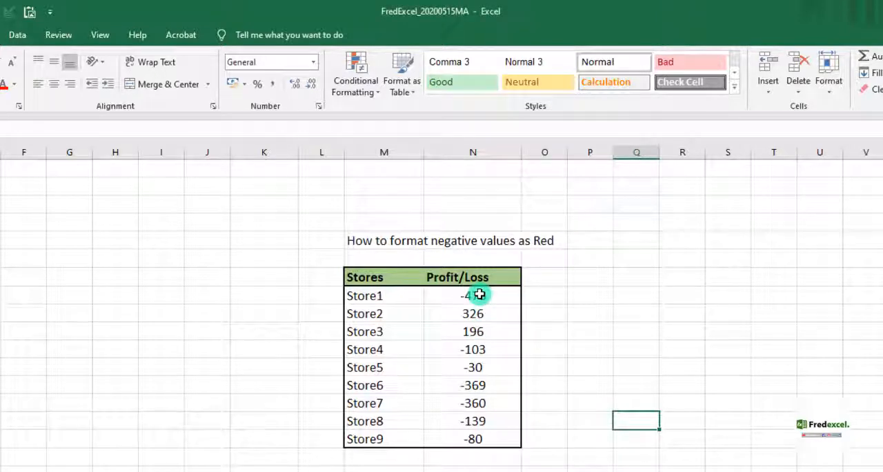
# - Select the Store1–Store9 Profit/Loss values (N214:N222) and reach the Custom category in Format Cells
pyautogui.moveTo(473, 295); pyautogui.dragTo(473, 439)
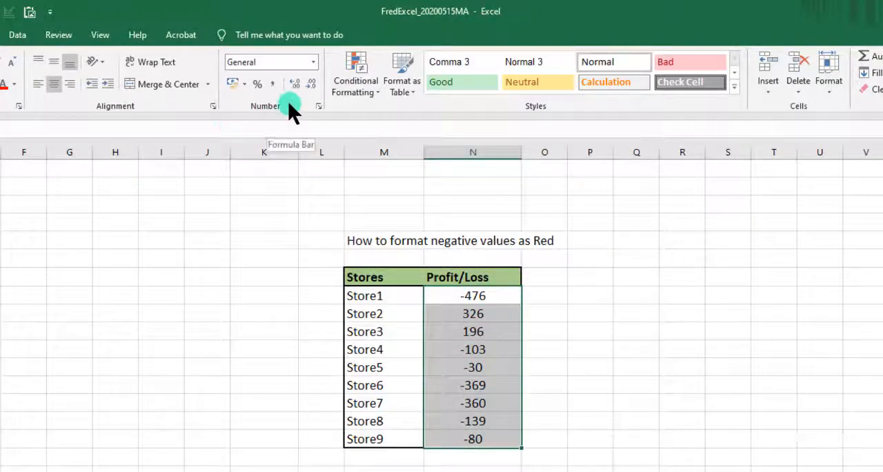
pyautogui.click(318, 105)
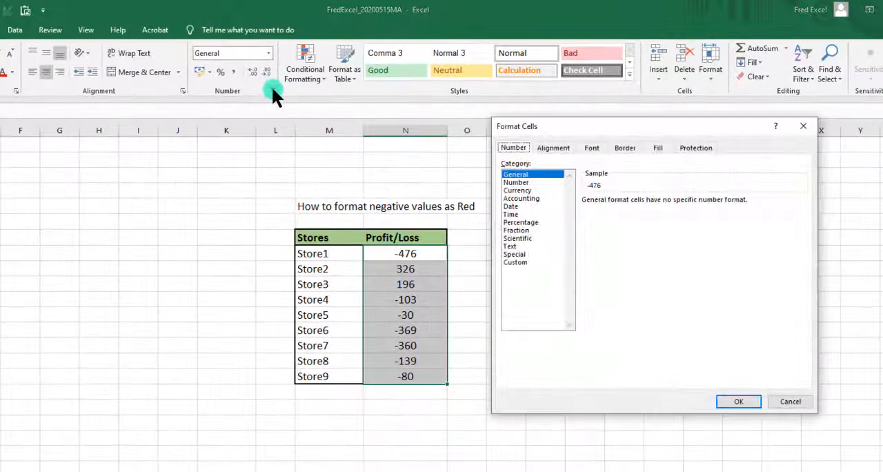
pyautogui.moveTo(609, 192)
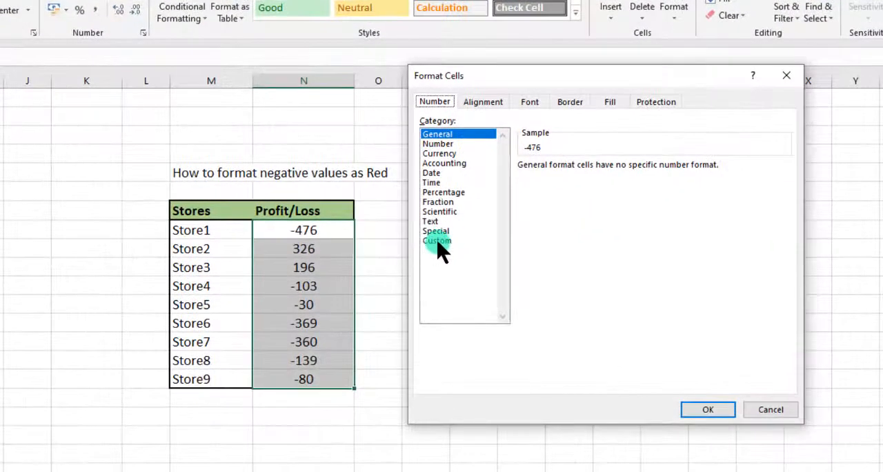
pyautogui.moveTo(494, 235)
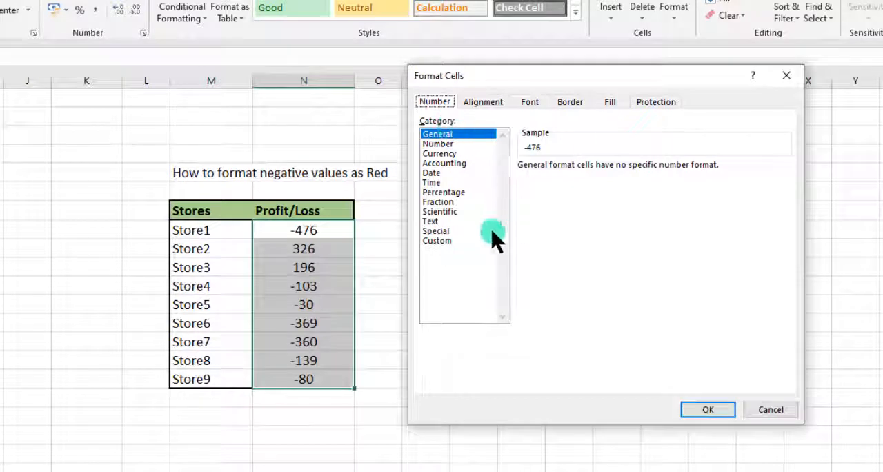
pyautogui.click(436, 240)
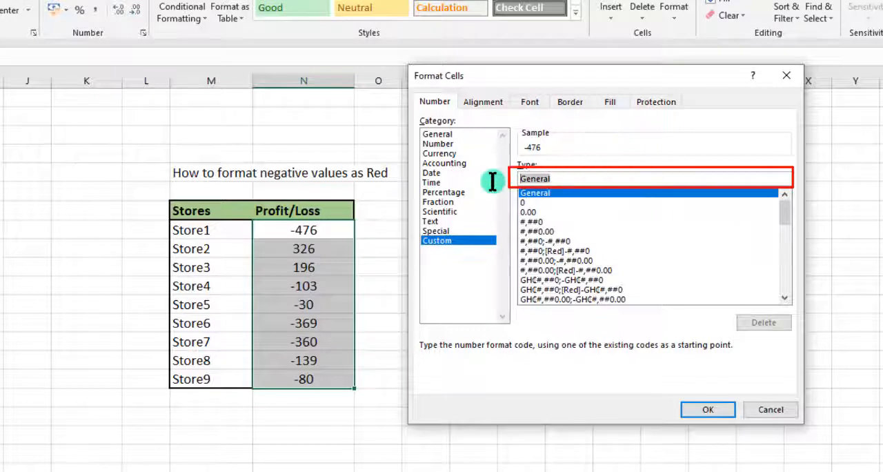
# - Edit the Type code to General;[Red]-General;General;General so negatives show red
pyautogui.click(649, 178)
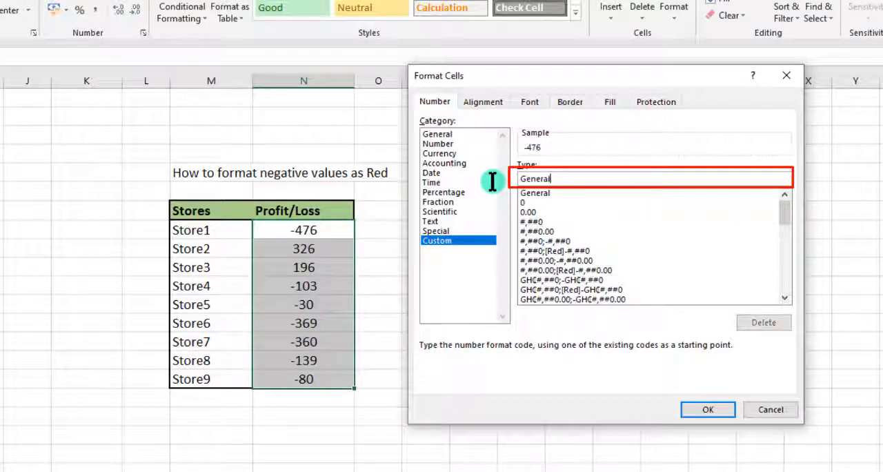
pyautogui.write(';')
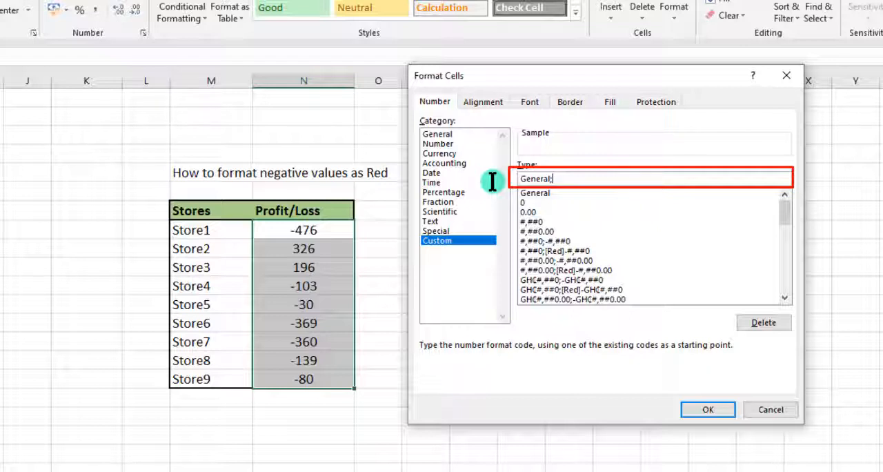
pyautogui.write(';[')
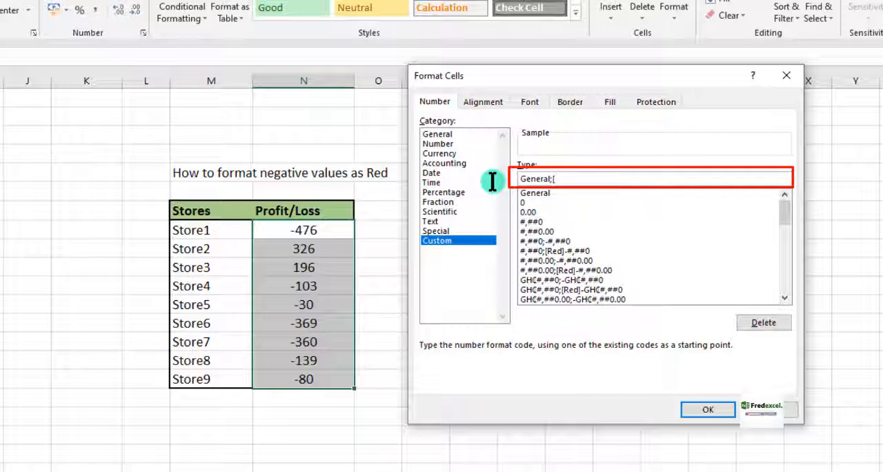
pyautogui.write('R')
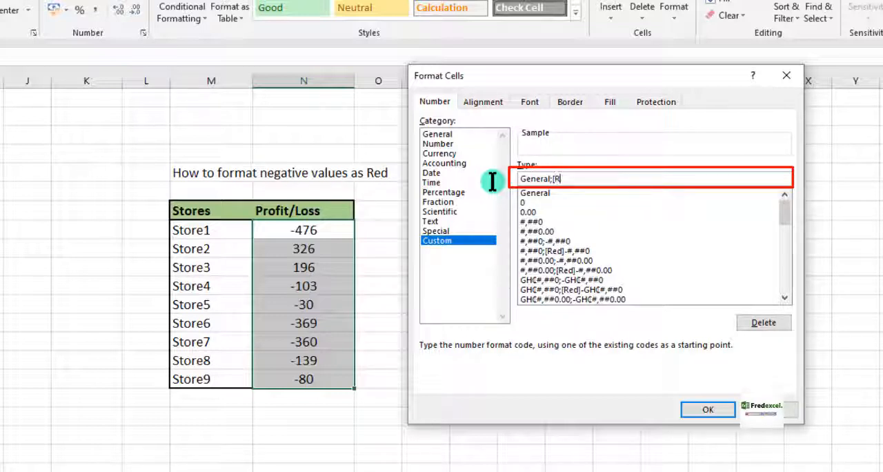
pyautogui.write('ed')
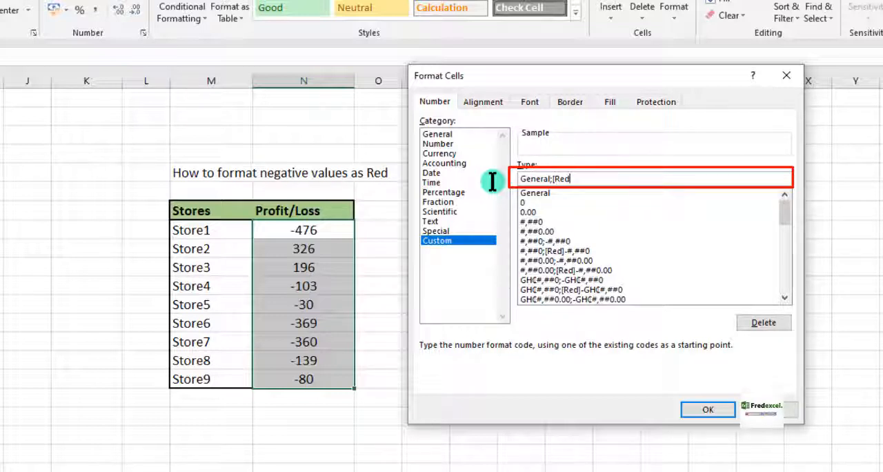
pyautogui.write(']')
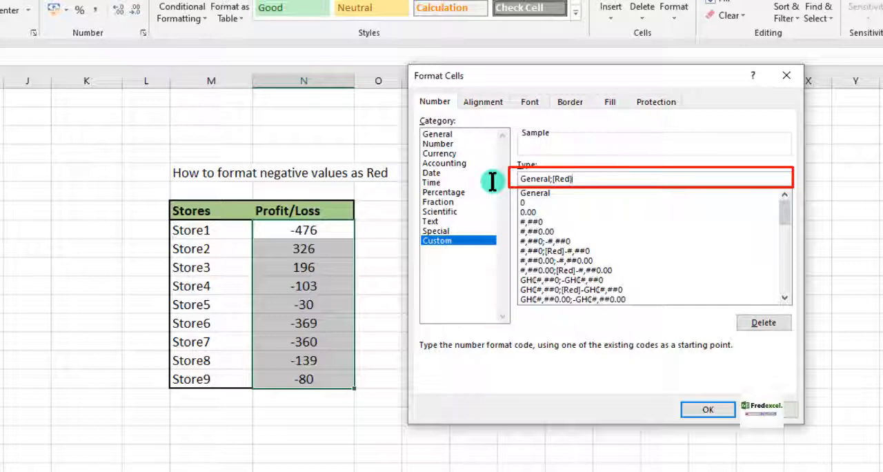
pyautogui.write(';')
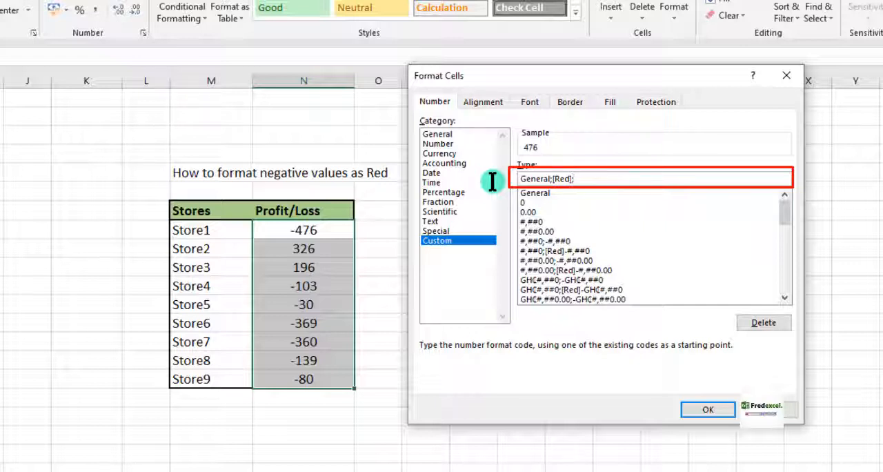
pyautogui.write('Ge')
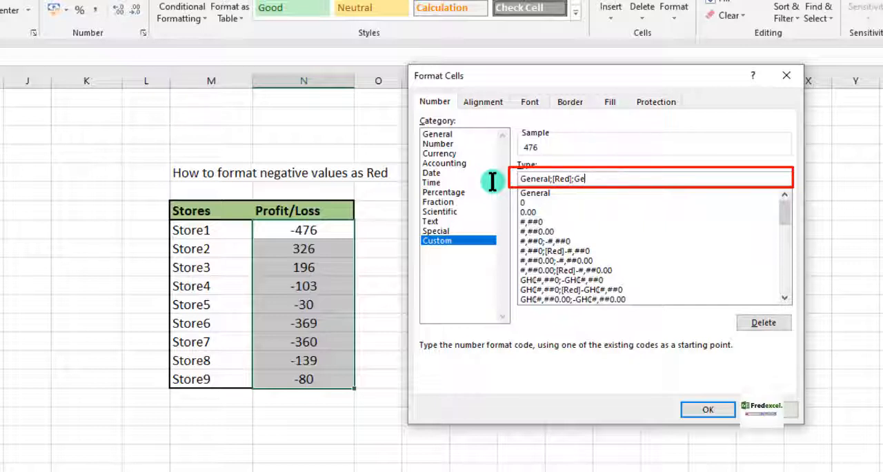
pyautogui.write('neral')
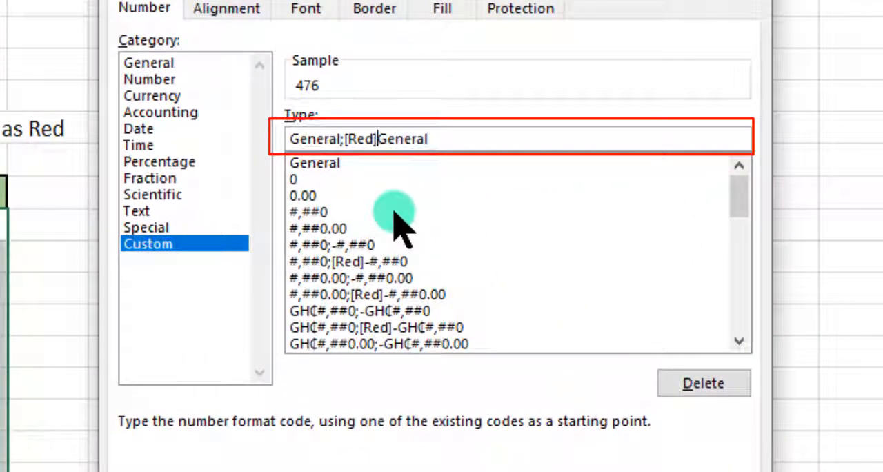
pyautogui.write('-')
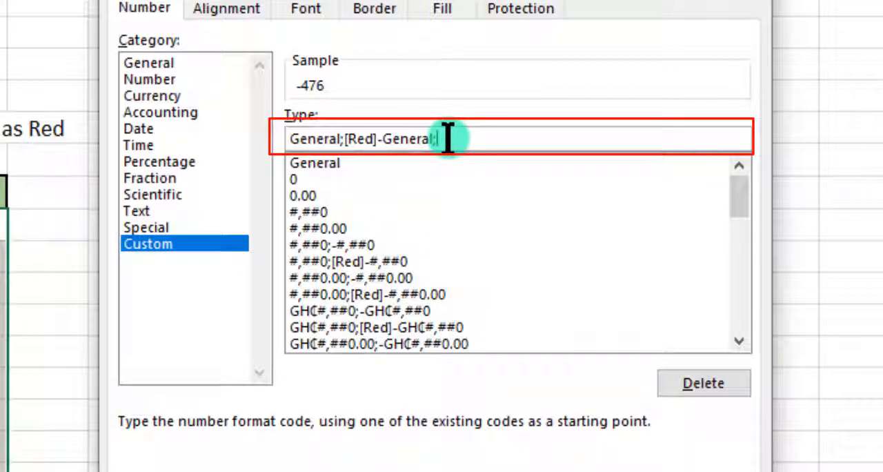
pyautogui.write('General')
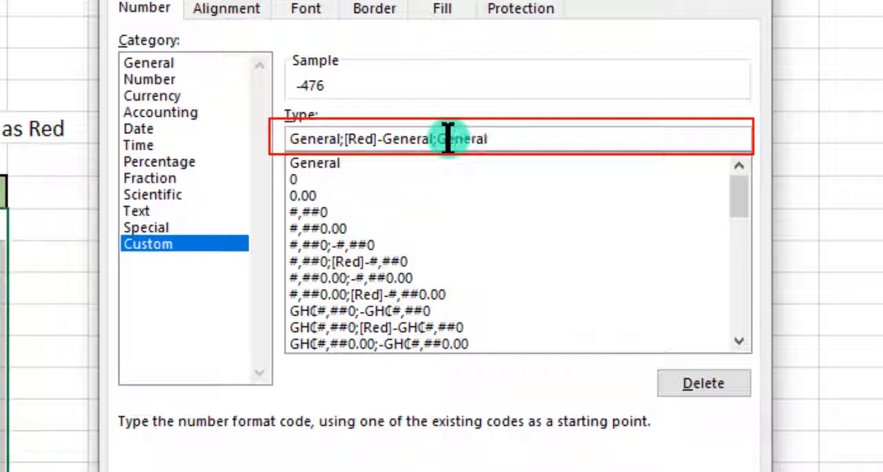
pyautogui.write(';')
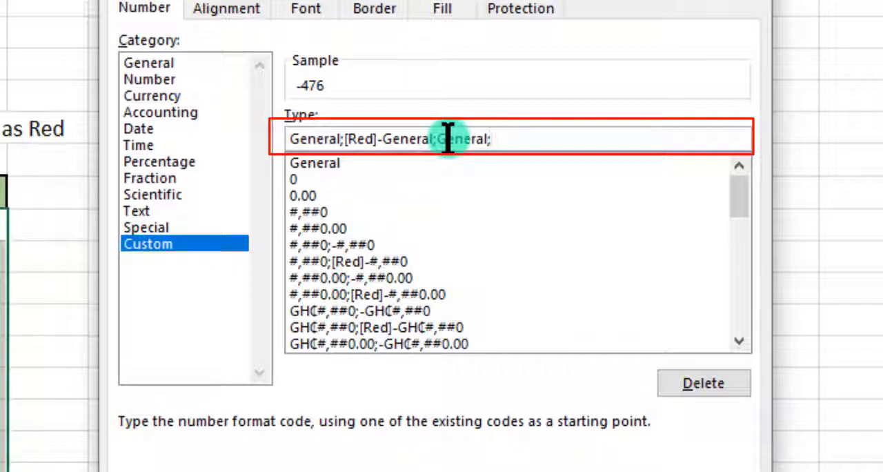
pyautogui.write('General')
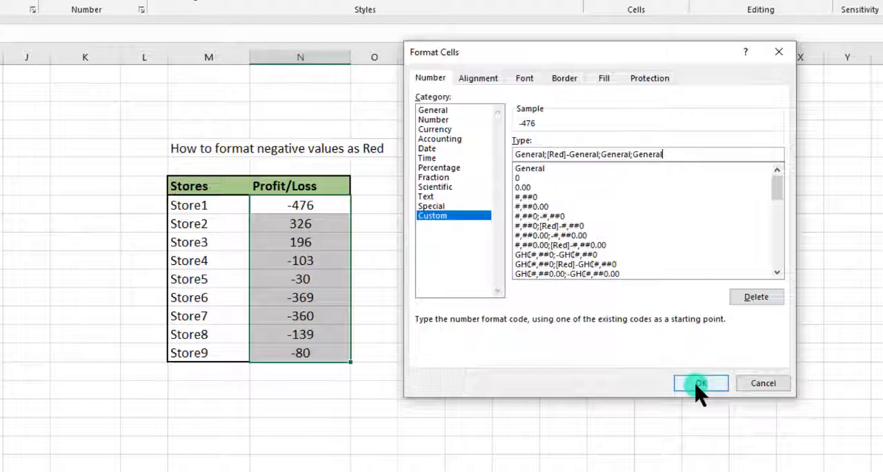
# - Confirm the format so negative Profit/Loss values display in red
pyautogui.click(701, 383)
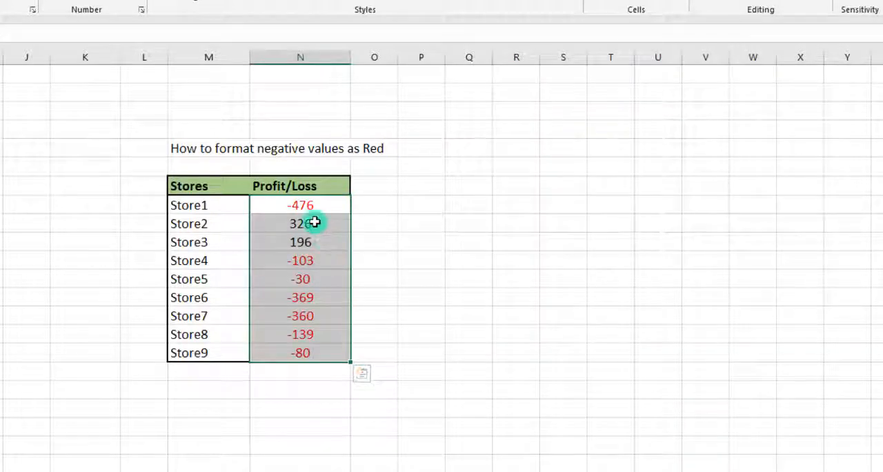
pyautogui.moveTo(316, 316)
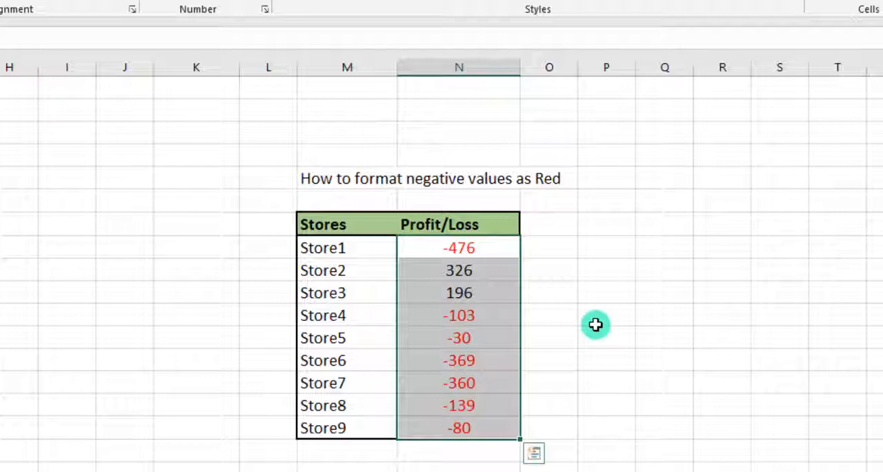
pyautogui.moveTo(504, 287)
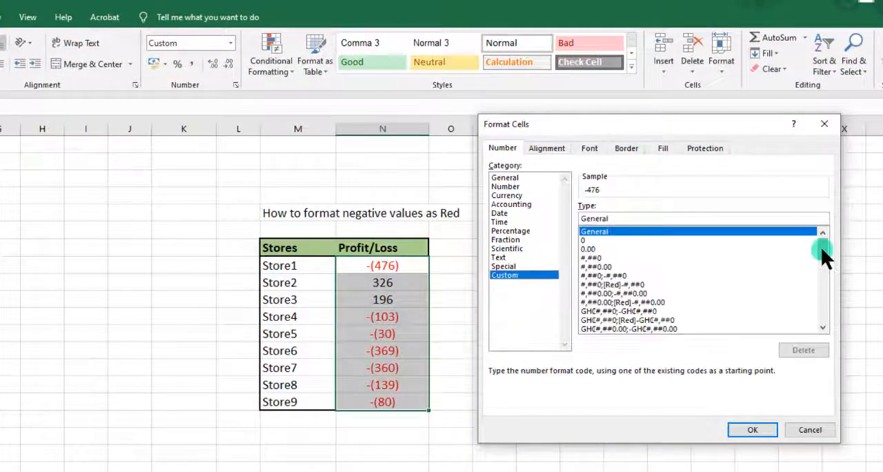
# - Change the code to General;[Red](General);General and apply it so negatives show red in parentheses
pyautogui.scroll(-3)
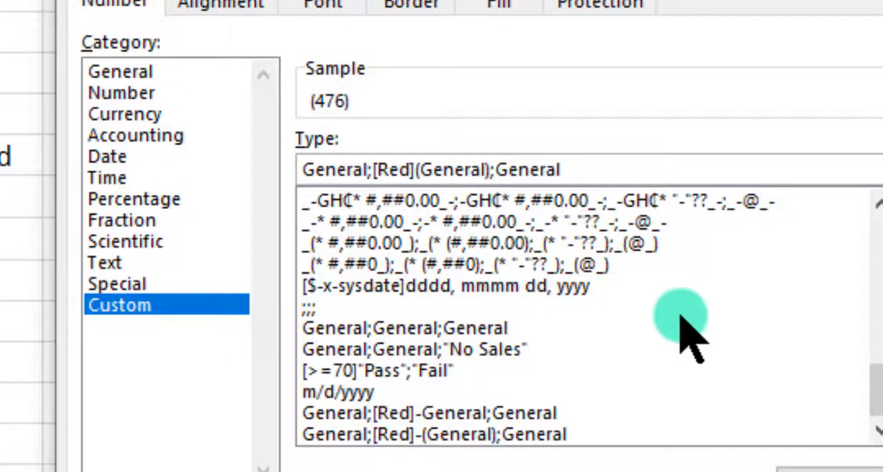
pyautogui.click(690, 403)
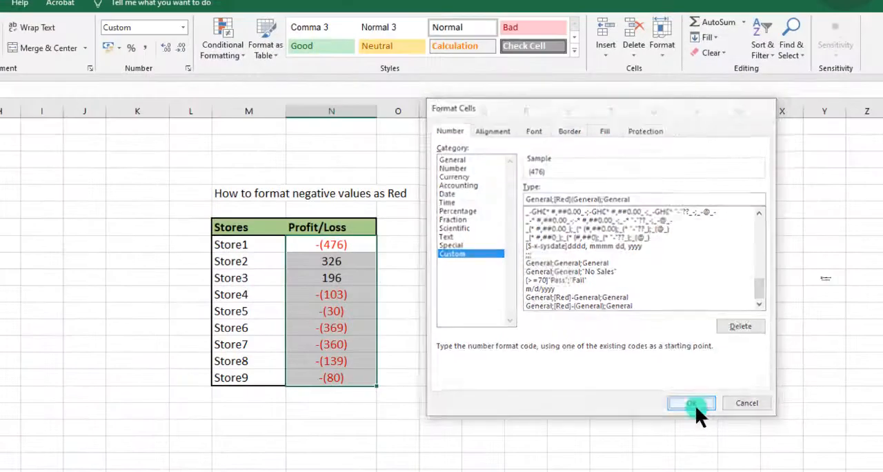
pyautogui.click(691, 402)
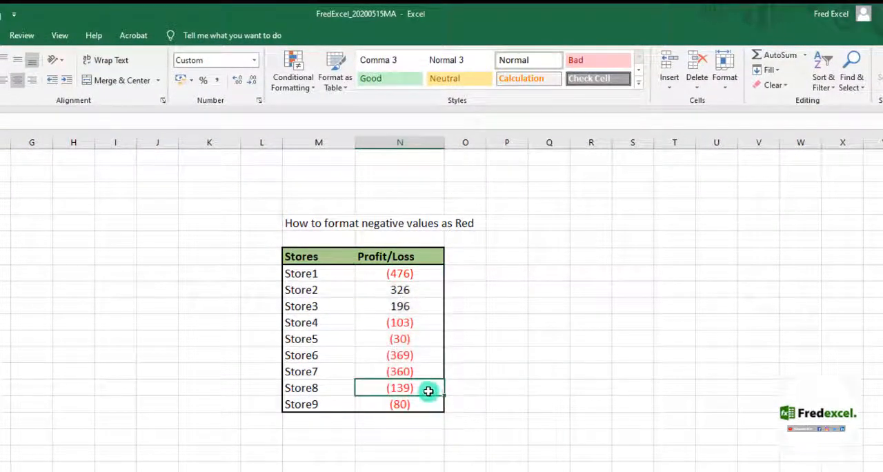
# - Enter 100 for Store8 and -10 for Store3 to verify black positives and red (10)
pyautogui.press('Delete')
pyautogui.write('100')
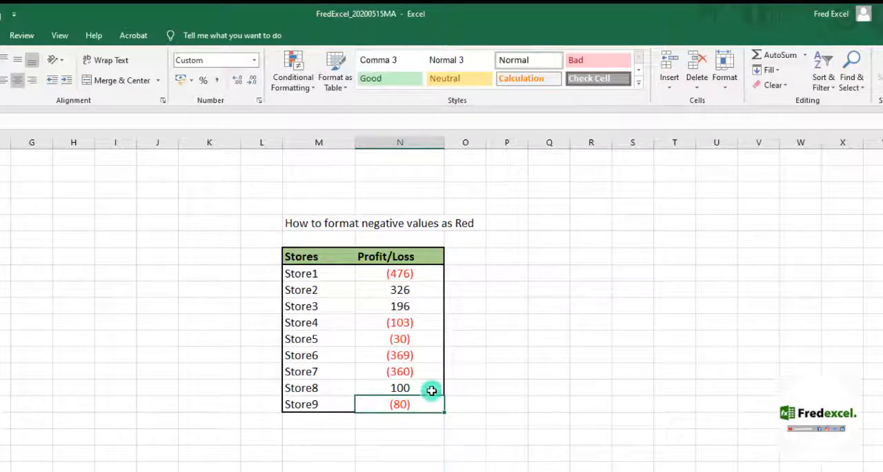
pyautogui.moveTo(389, 386)
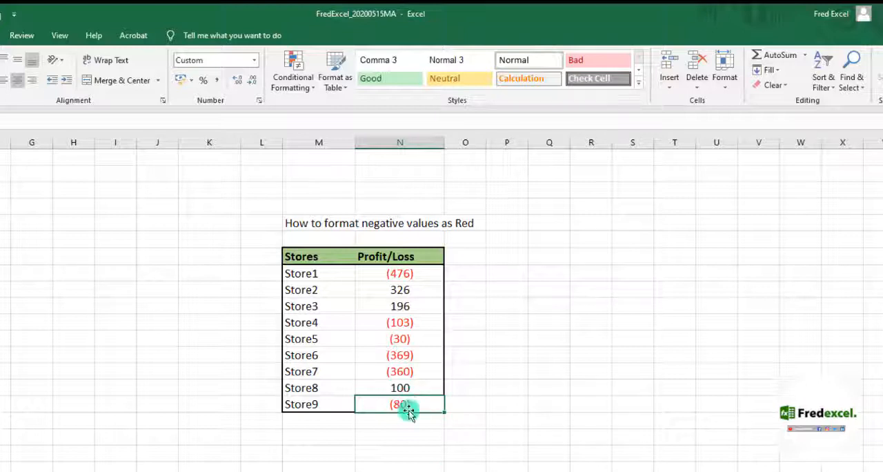
pyautogui.click(400, 306)
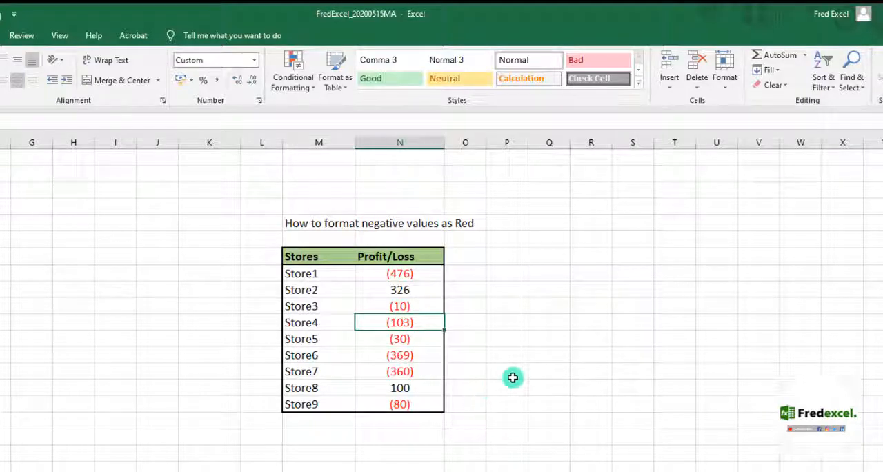
pyautogui.moveTo(549, 415)
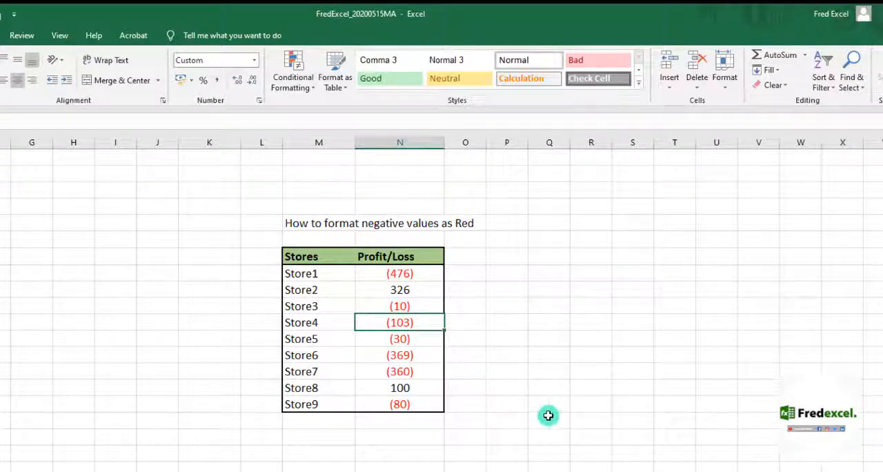